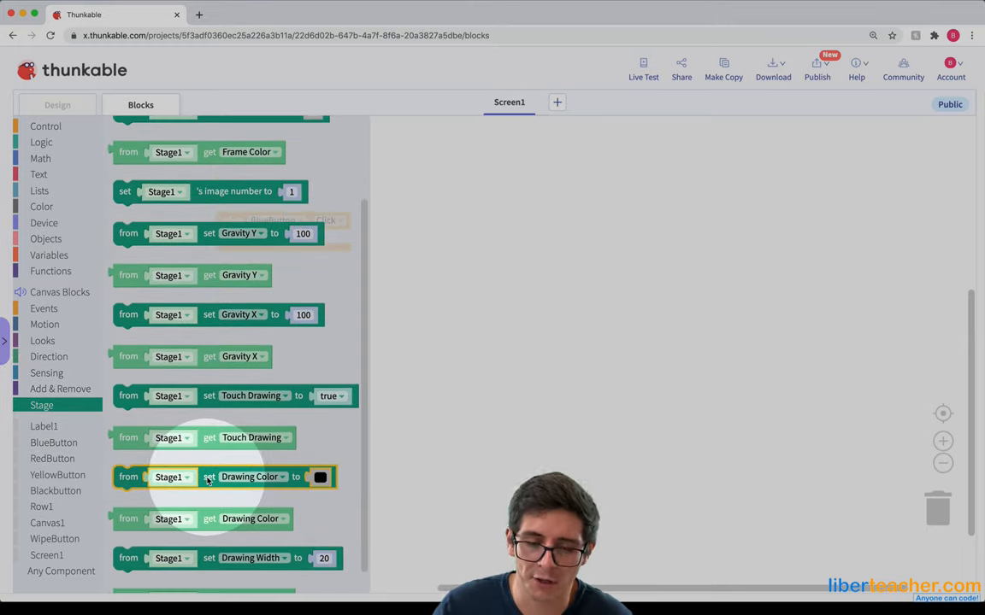
# Drop the Stage1 'set Drawing Color' block into the BlueButton Click event.
pyautogui.click(56, 104)
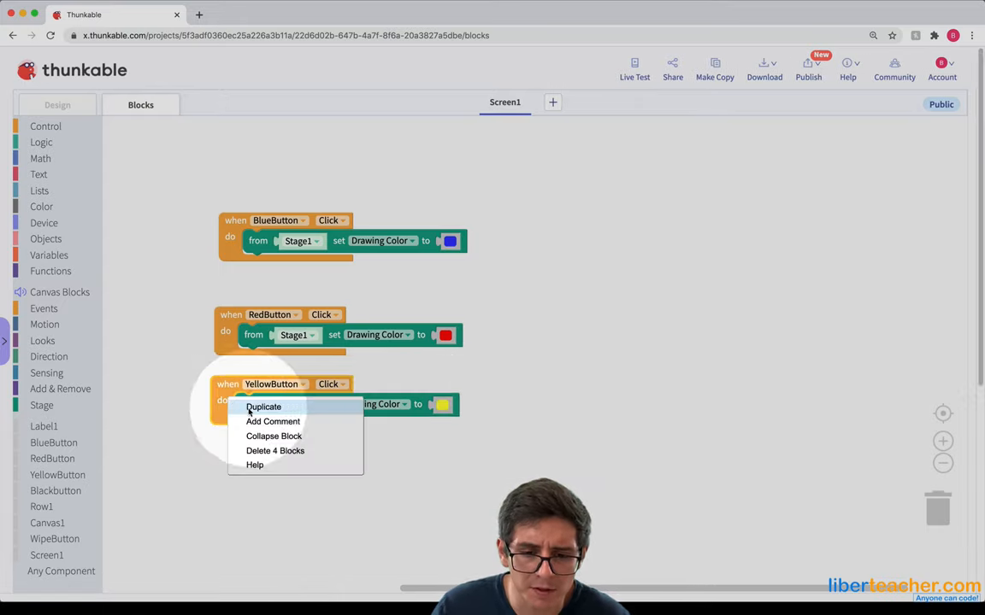
# Duplicate the colour event to give RedButton and YellowButton their own red and yellow handlers.
pyautogui.click(634, 67)
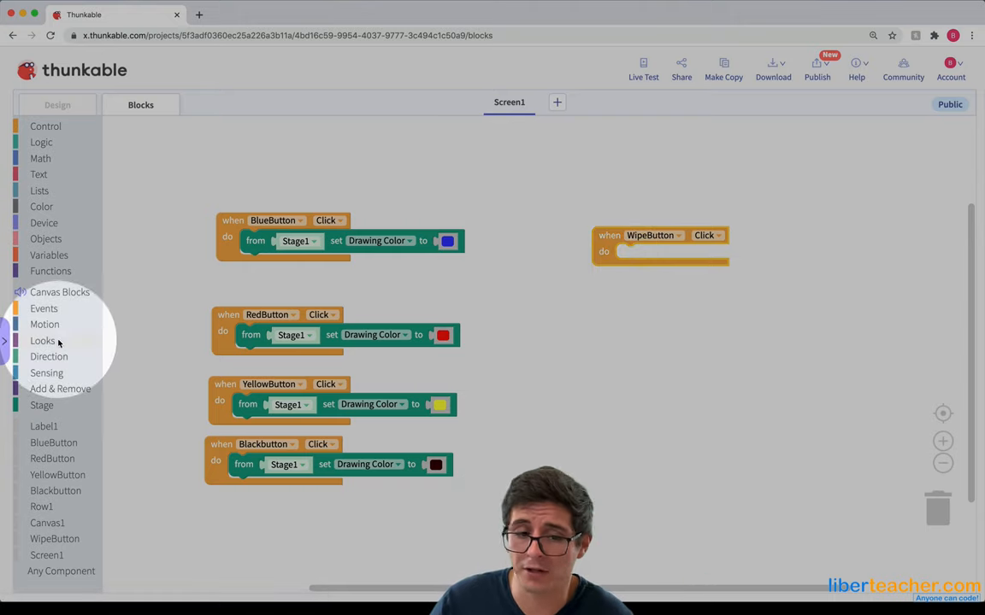
# Make WipeButton clear drawings on Canvas1, check it in Live Test, then close the preview.
pyautogui.click(43, 341)
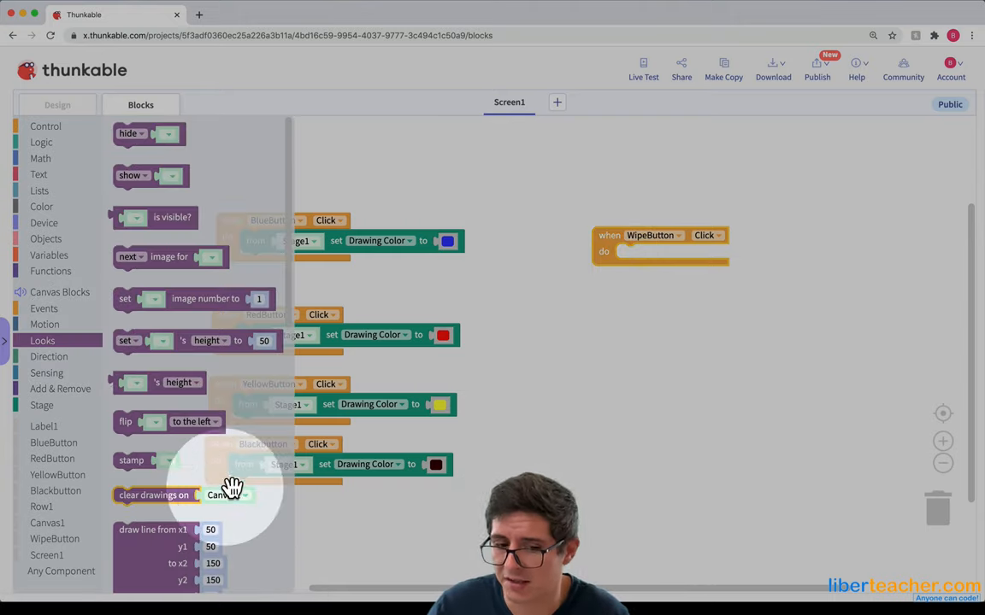
pyautogui.click(643, 64)
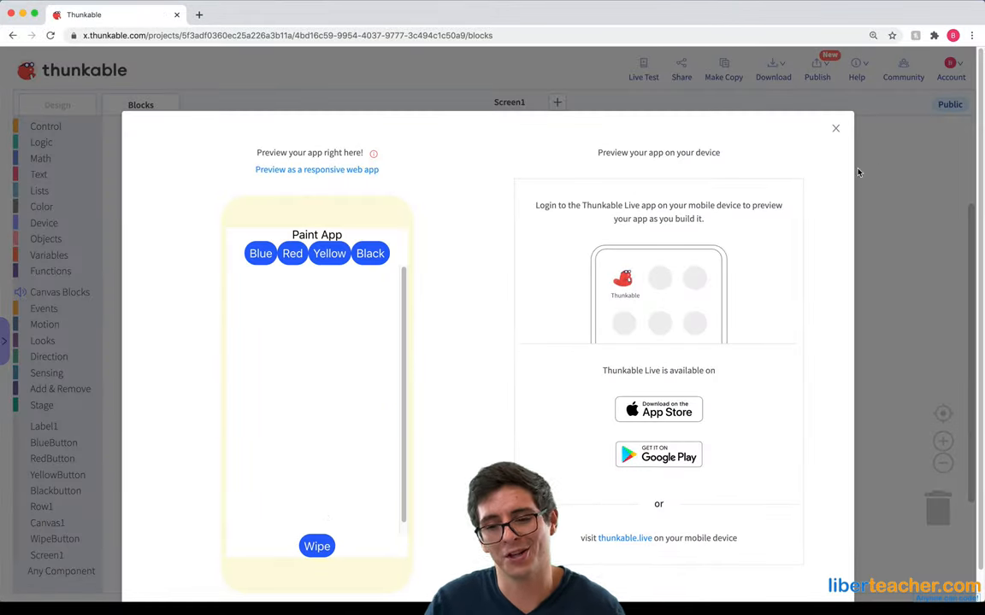
pyautogui.click(835, 128)
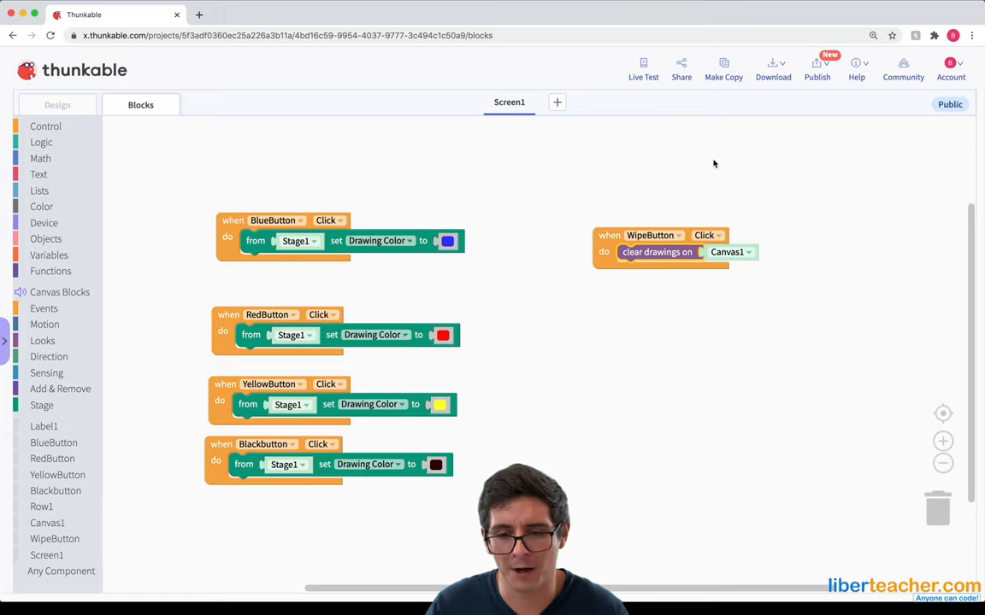
# In Design, give Slider1 minimum 1, maximum 30, value 5 and step 1.
pyautogui.click(58, 105)
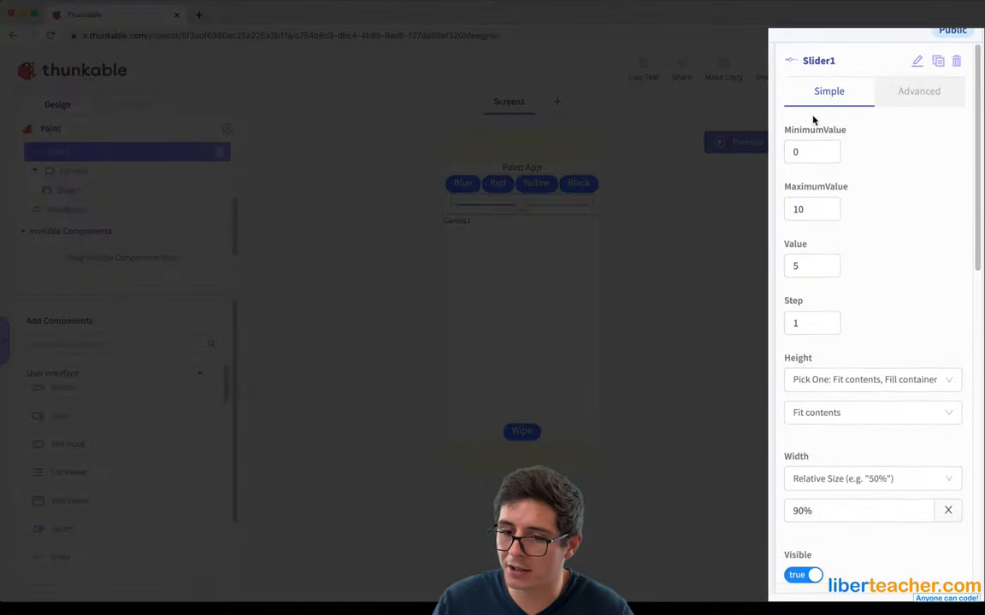
pyautogui.moveTo(872, 311)
pyautogui.write('30')
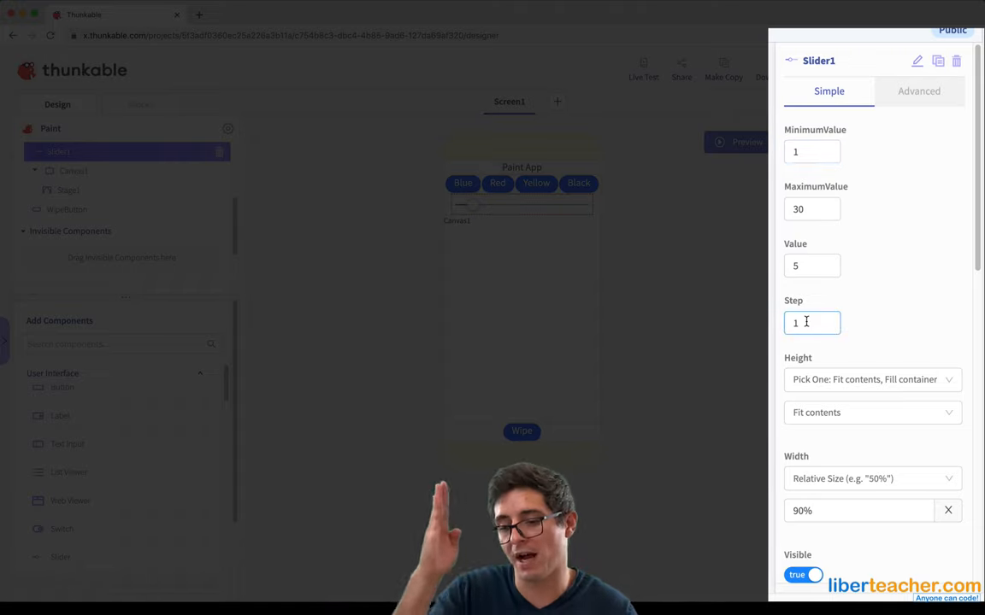
pyautogui.click(140, 104)
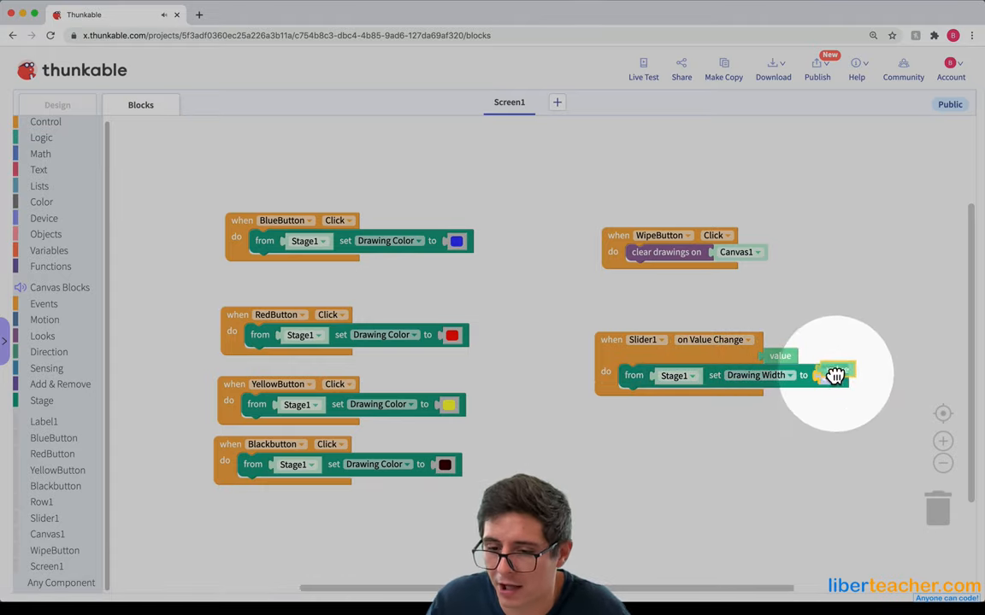
# Make Slider1's value change set Stage1's Drawing Width to the slider value.
pyautogui.click(643, 68)
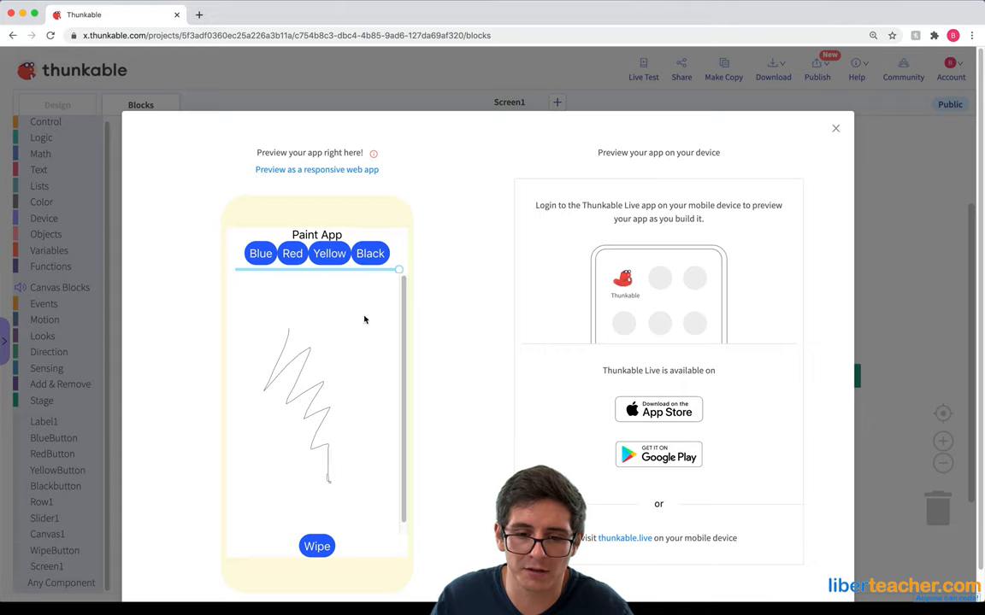
# Draw a thin scribble, raise the slider to maximum and draw a thick black scribble in Live Test.
pyautogui.click(370, 253)
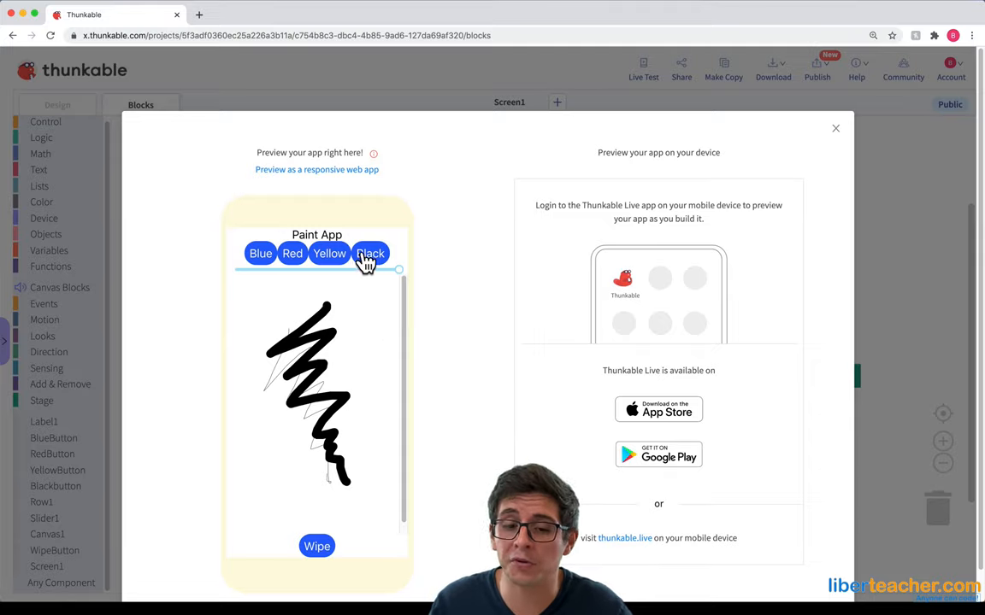